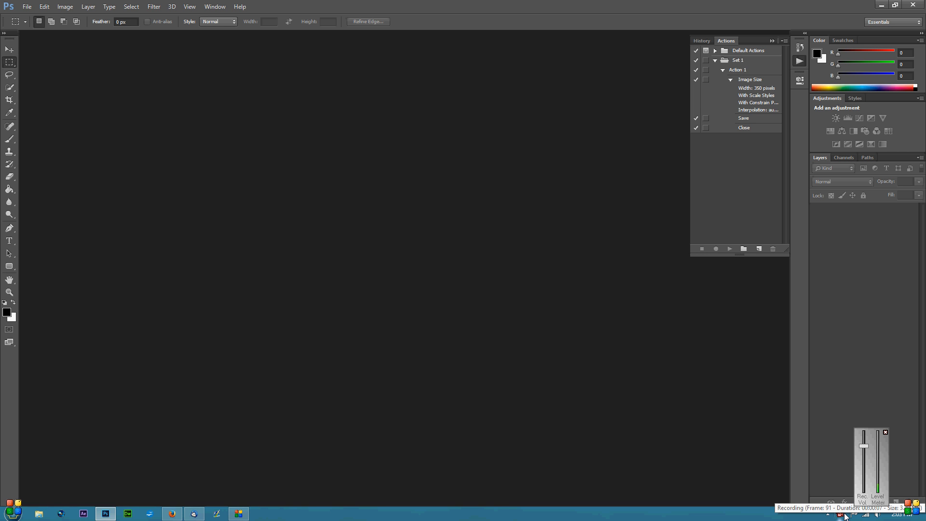
mouse_move(576, 256)
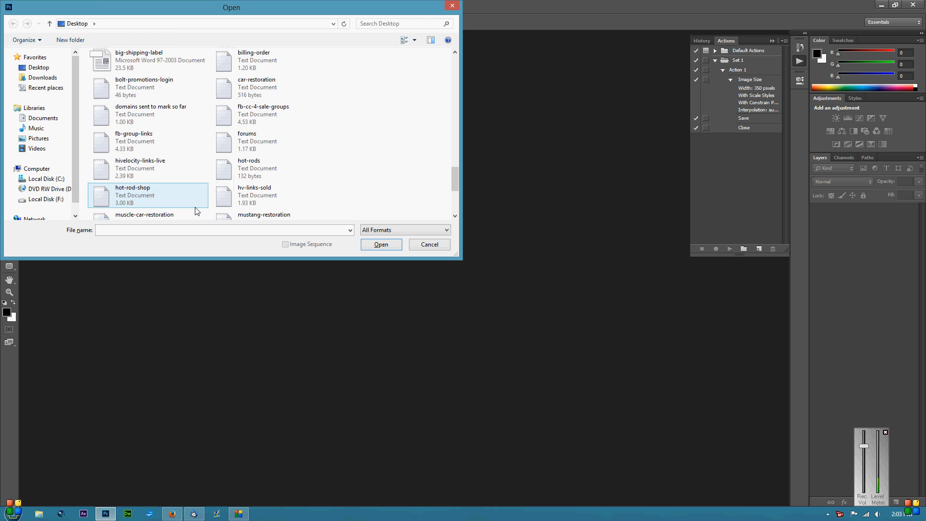
- Select the Blaker Street photo of the colourful terraced houses and open it
click(429, 244)
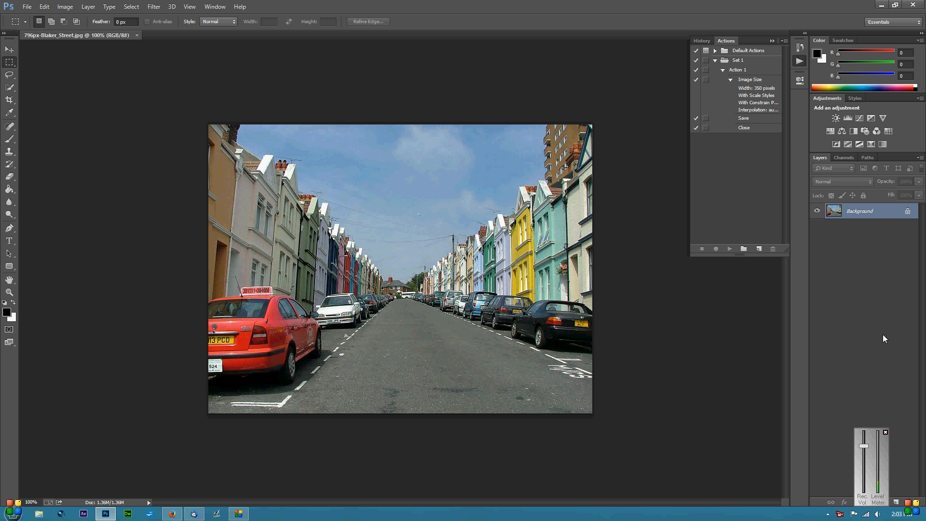
mouse_move(277, 271)
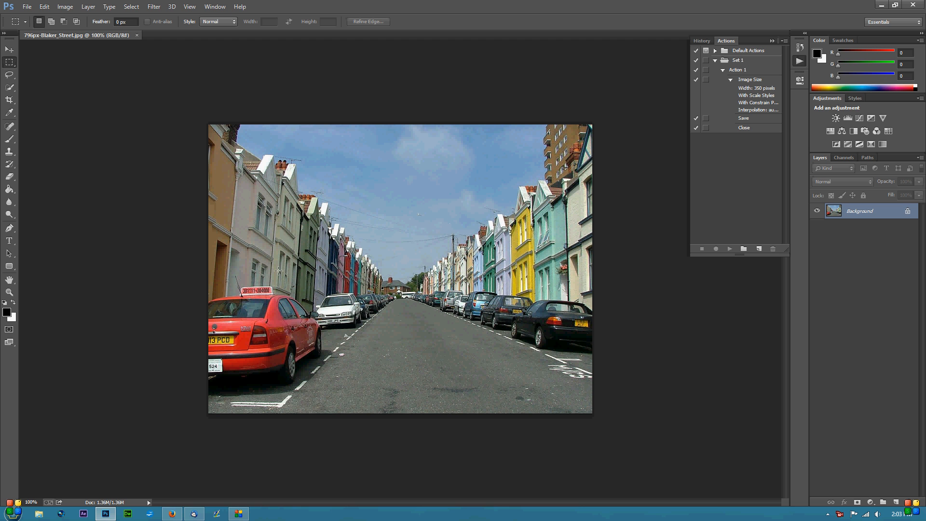
mouse_move(883, 237)
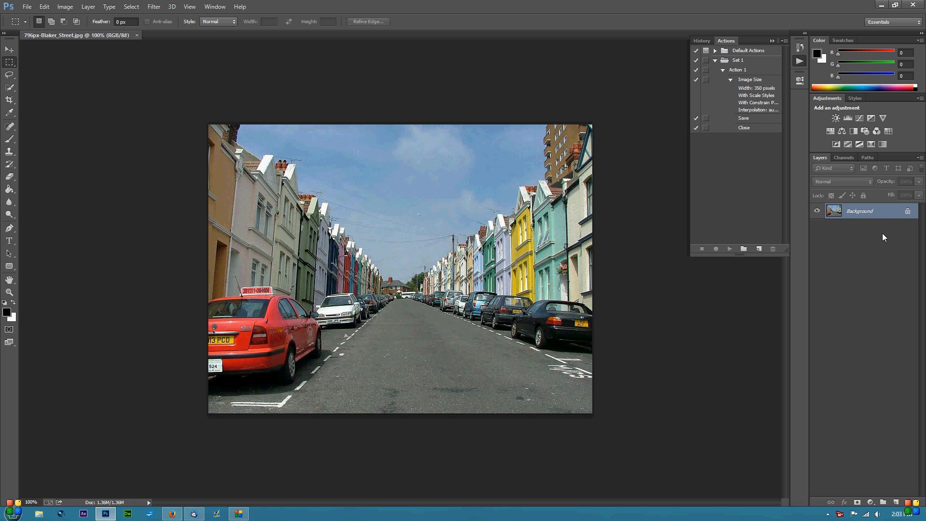
mouse_move(889, 509)
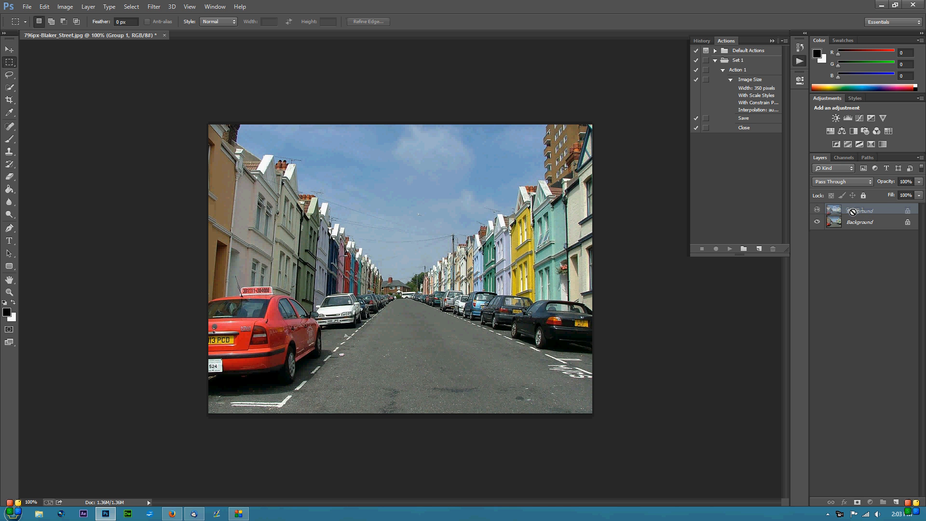
- Select Layer 0 and hide the original photo layer
click(860, 221)
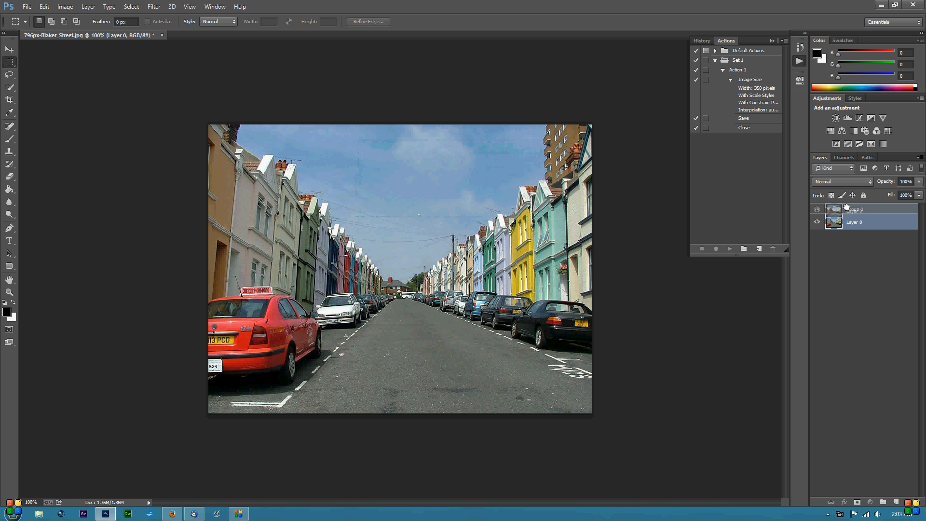
click(895, 500)
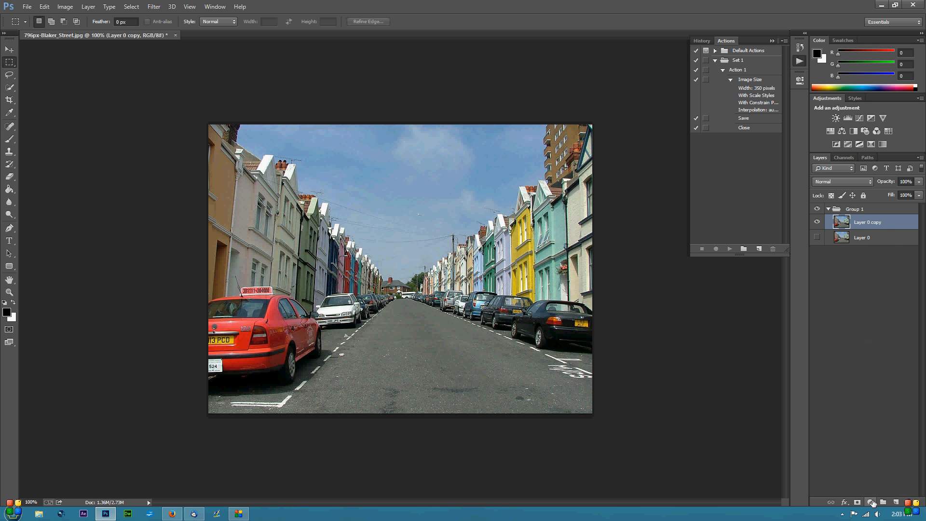
click(869, 502)
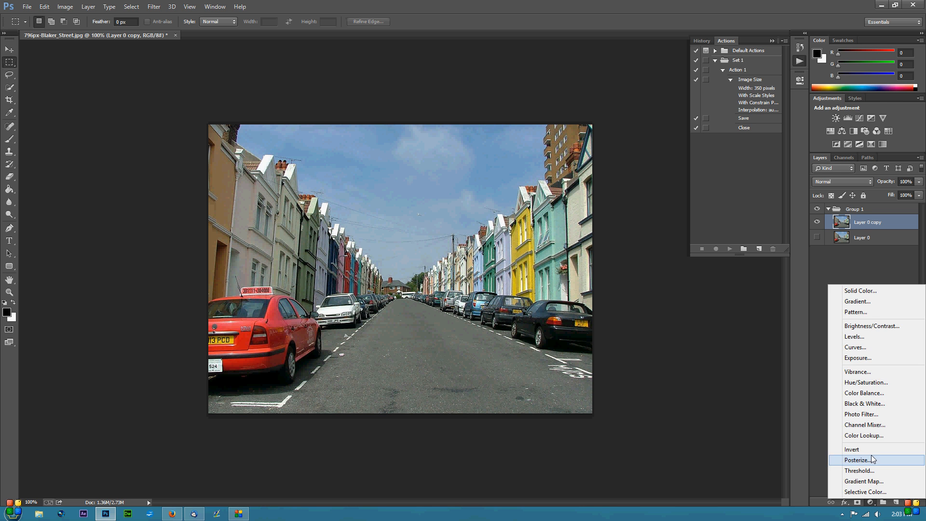
- Add a Color Lookup adjustment and apply the FuturisticBleak look
click(864, 435)
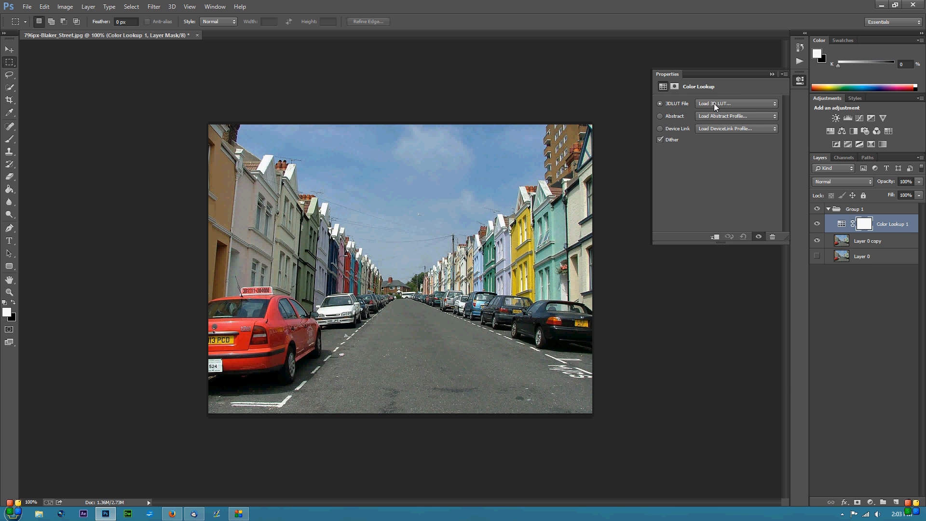
click(736, 104)
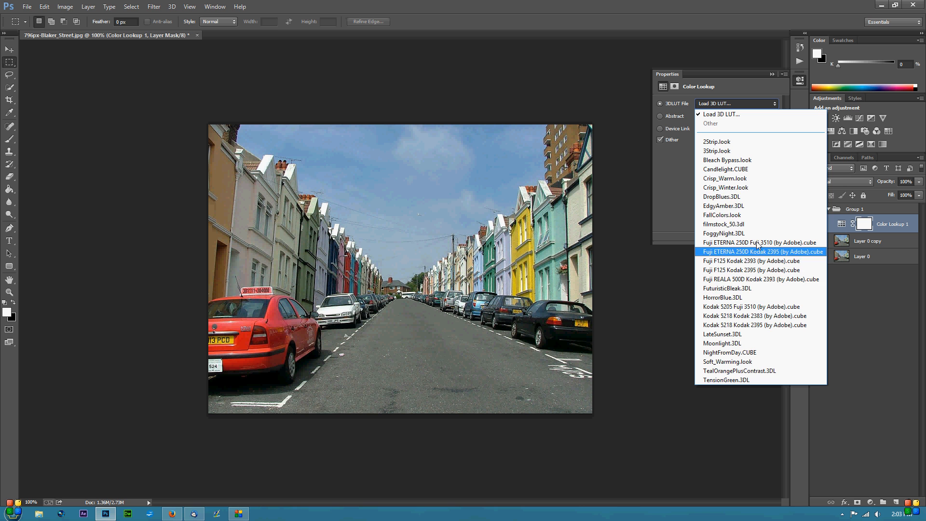
mouse_move(749, 288)
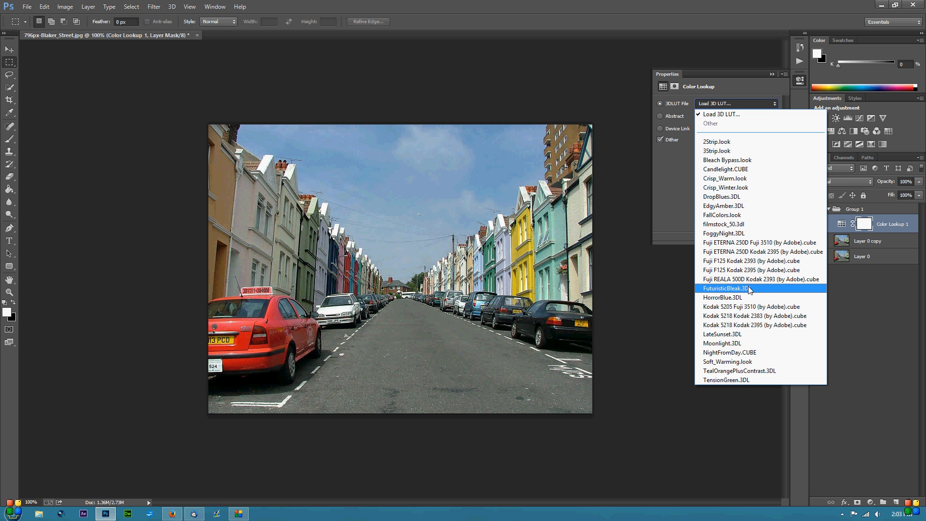
click(724, 288)
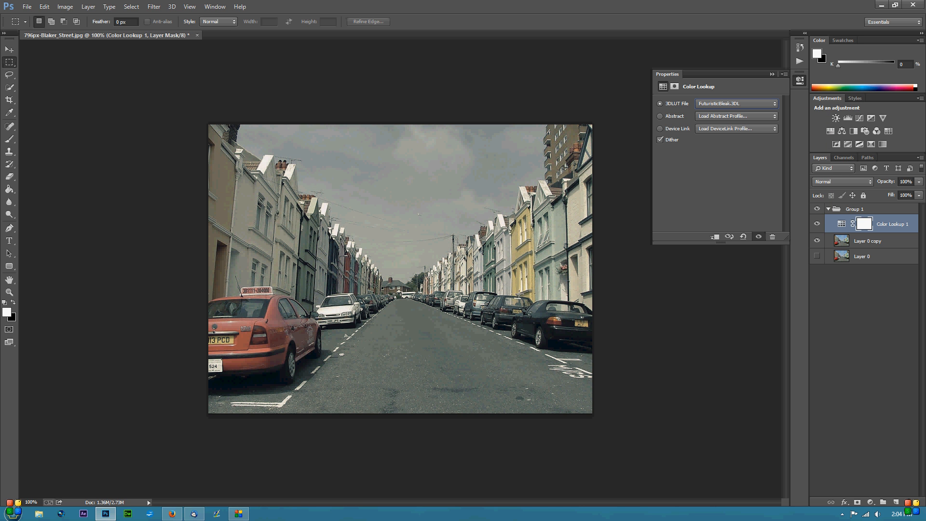
mouse_move(535, 330)
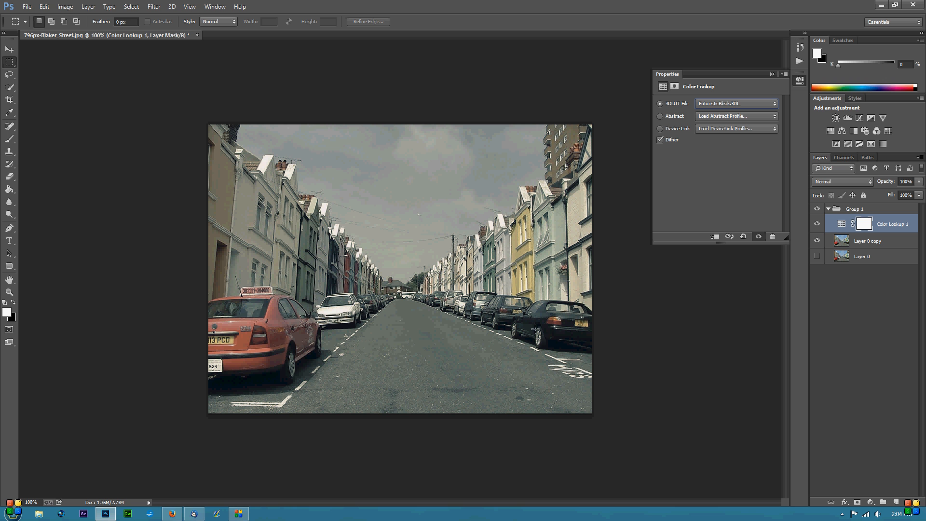
- Preview 2Strip, 3Strip, Bleach Bypass, Candlelight, filmstock_50 and Fuji looks, then keep FuturisticBleak
click(736, 103)
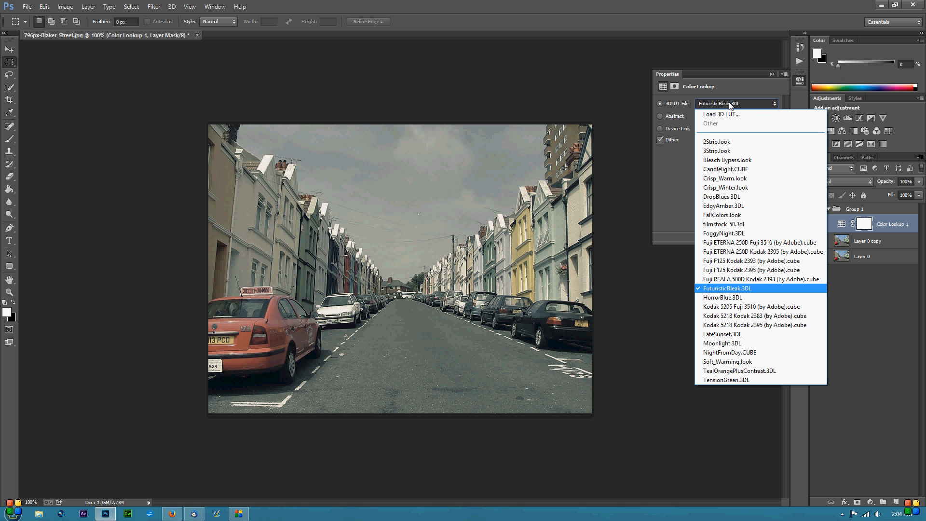
click(716, 141)
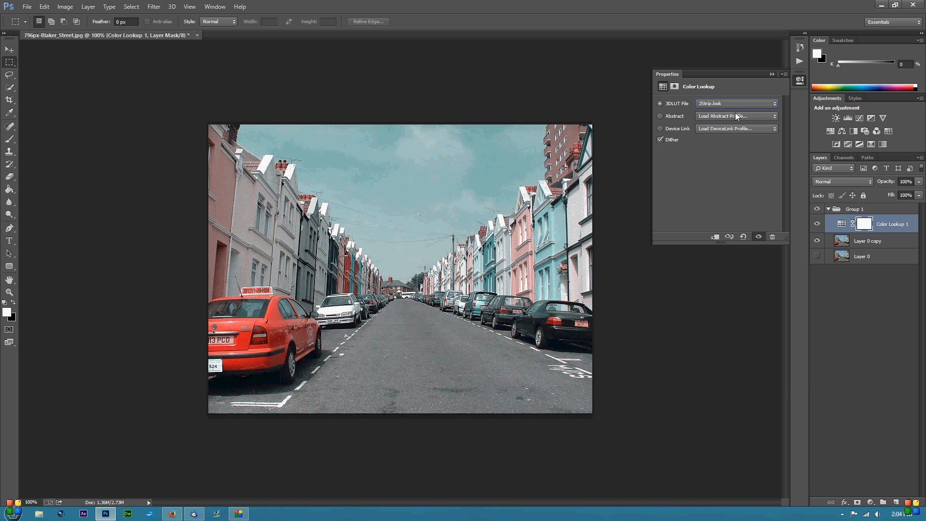
click(735, 103)
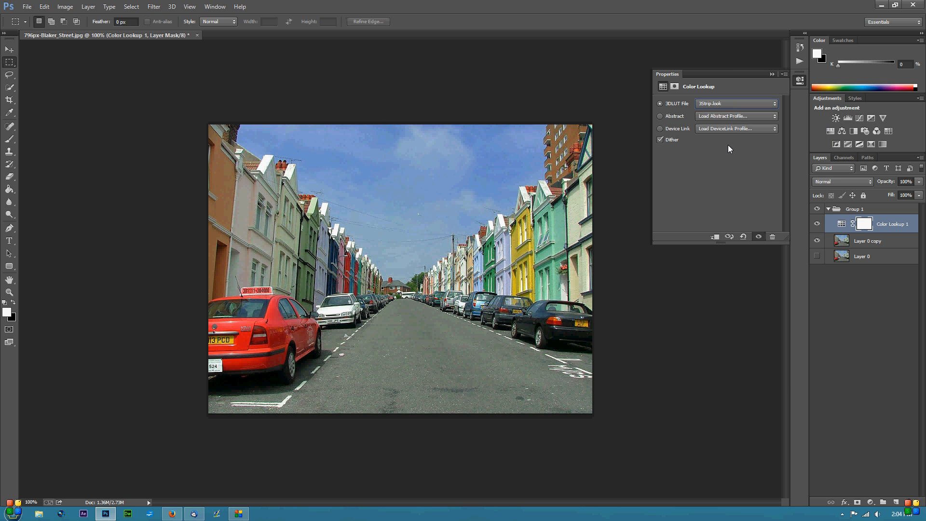
click(736, 103)
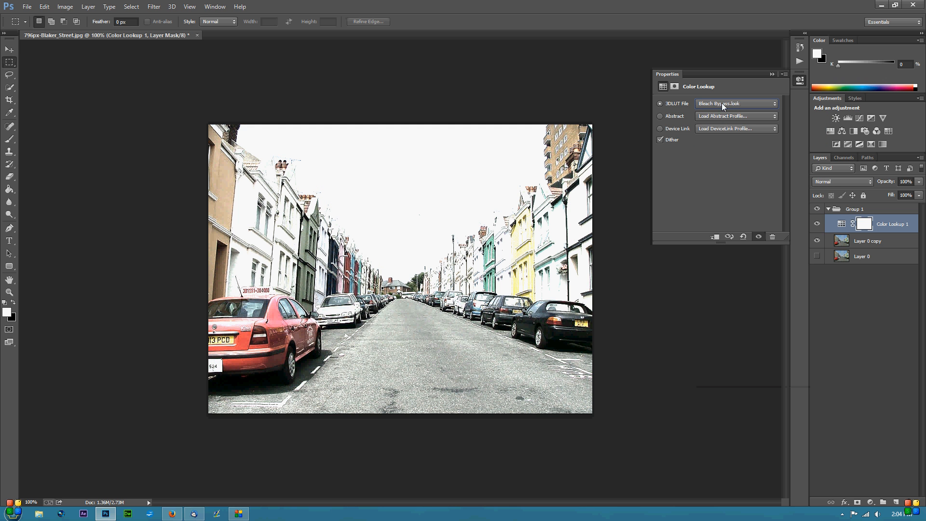
click(736, 103)
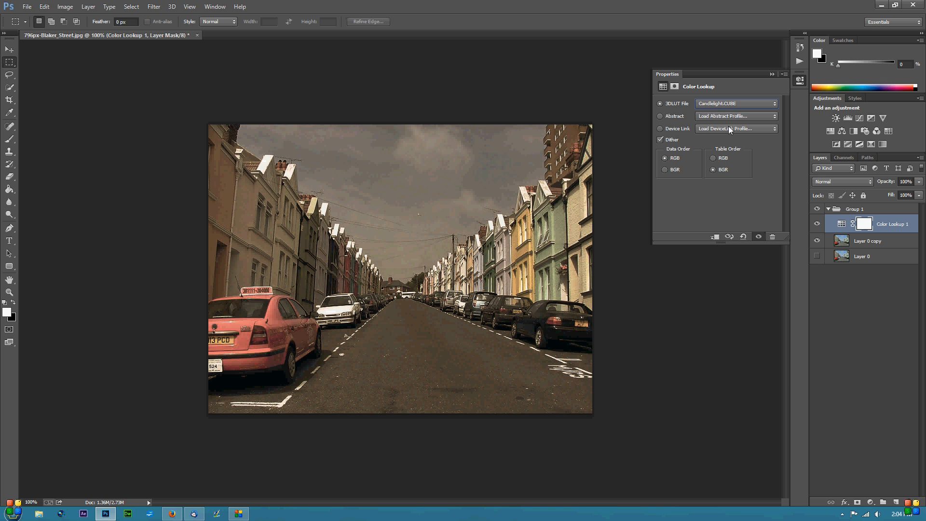
click(736, 103)
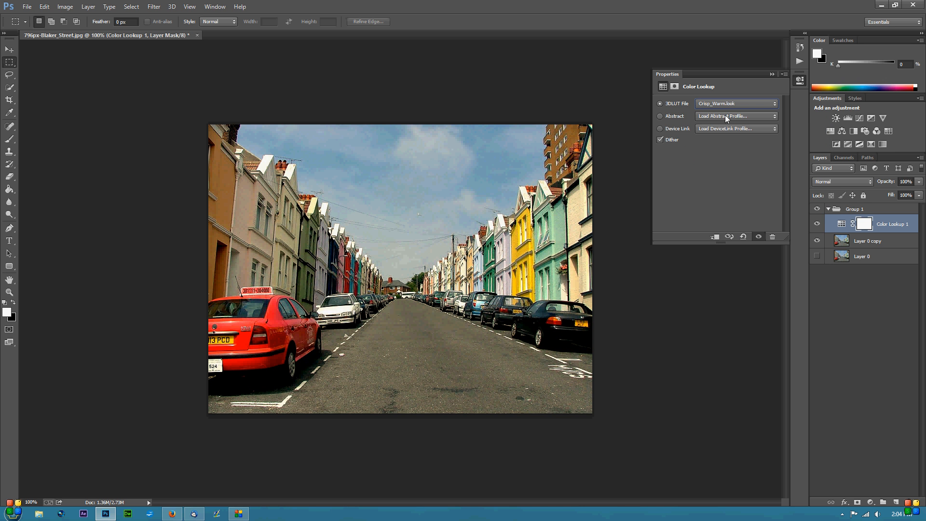
click(736, 103)
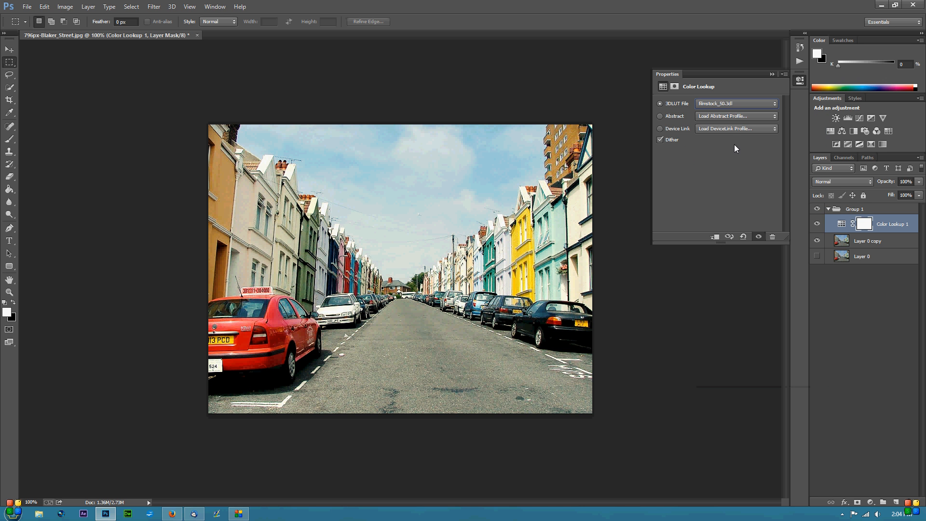
click(735, 103)
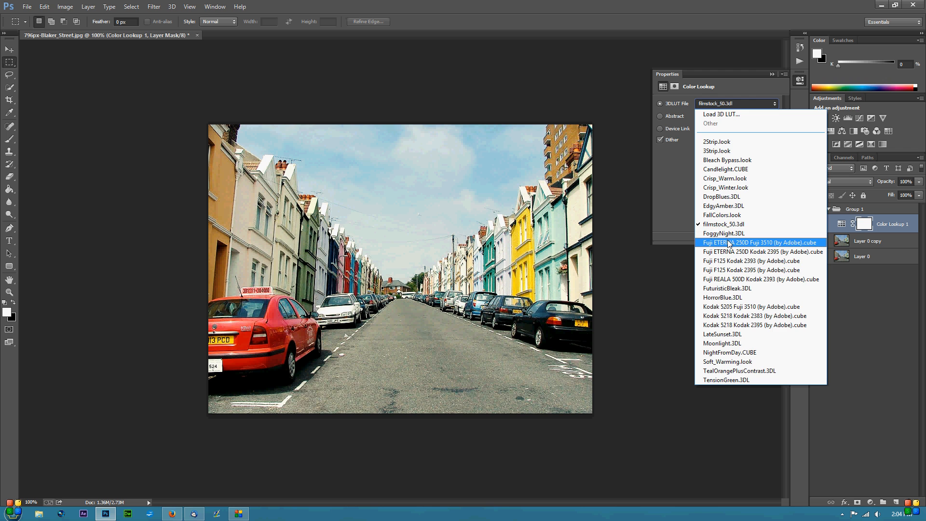
click(761, 242)
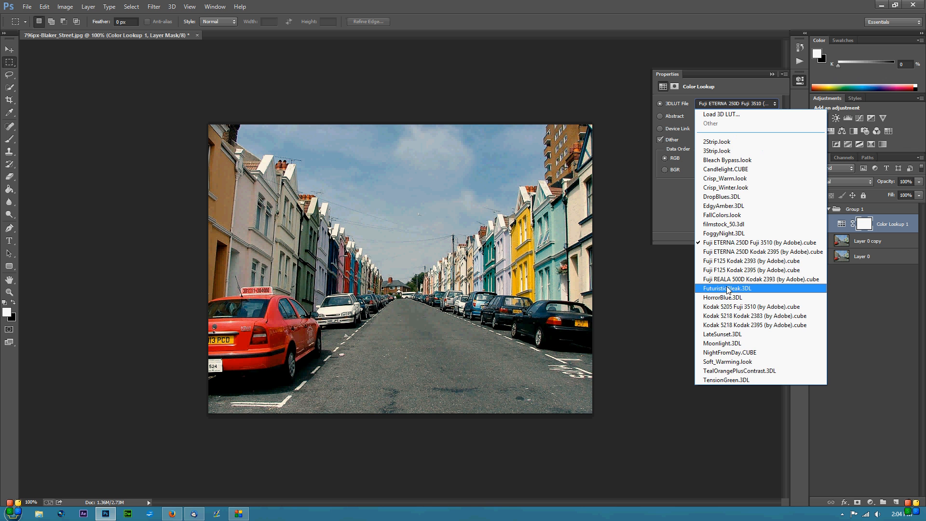
click(726, 287)
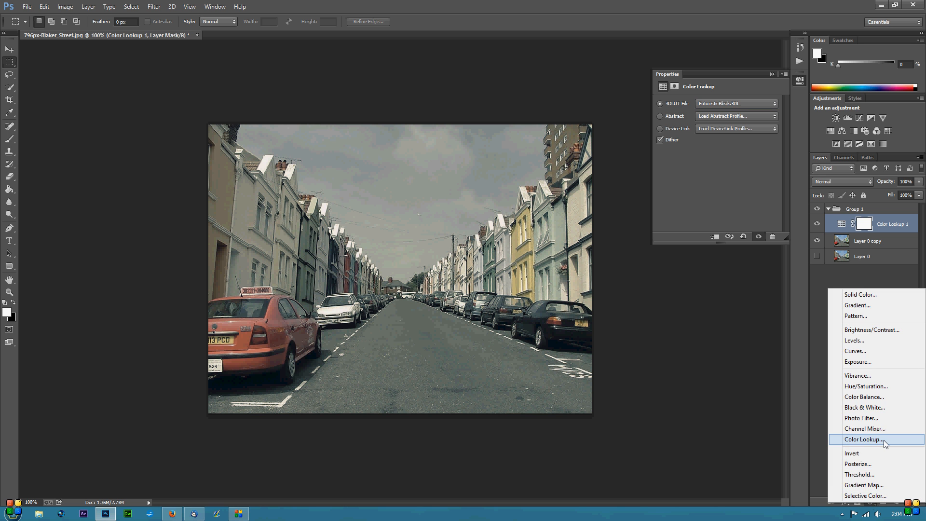
- Add a second Color Lookup and try LateSunset, TensionGreen and Kodak 5218 looks
click(864, 439)
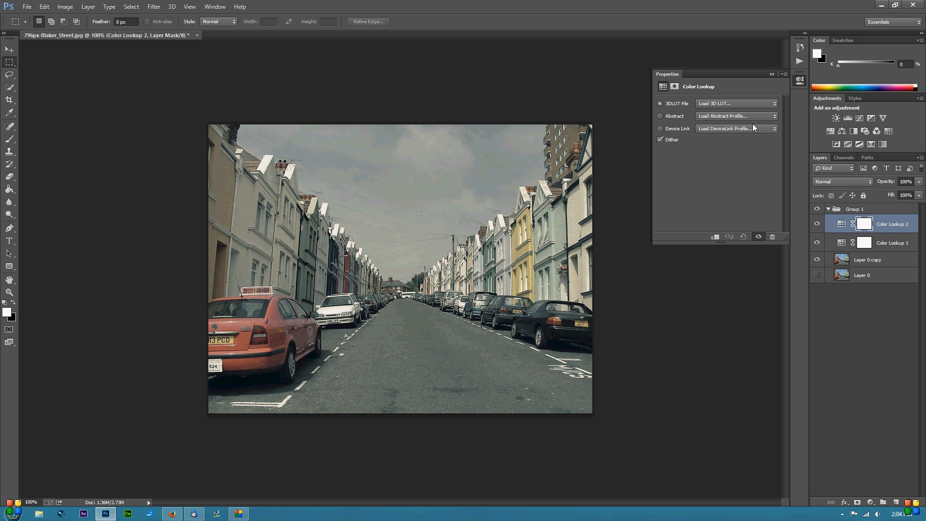
click(737, 103)
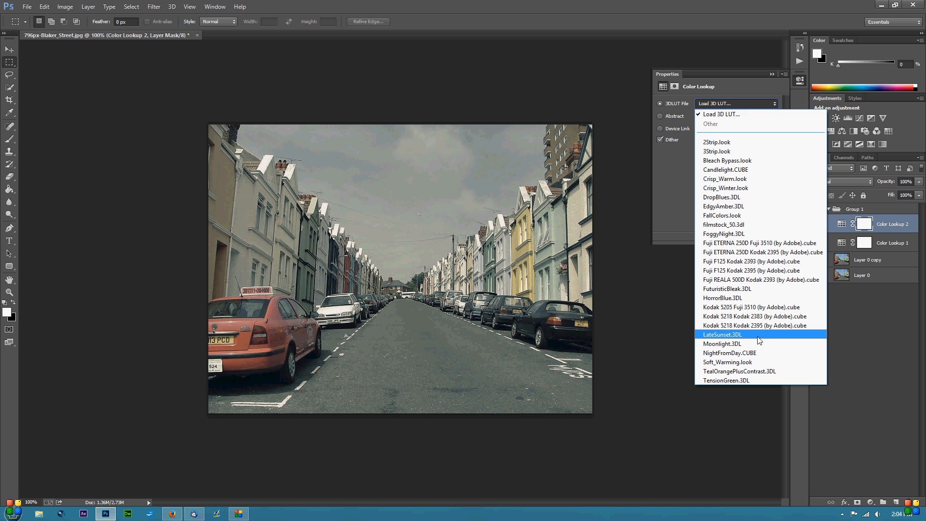
click(721, 334)
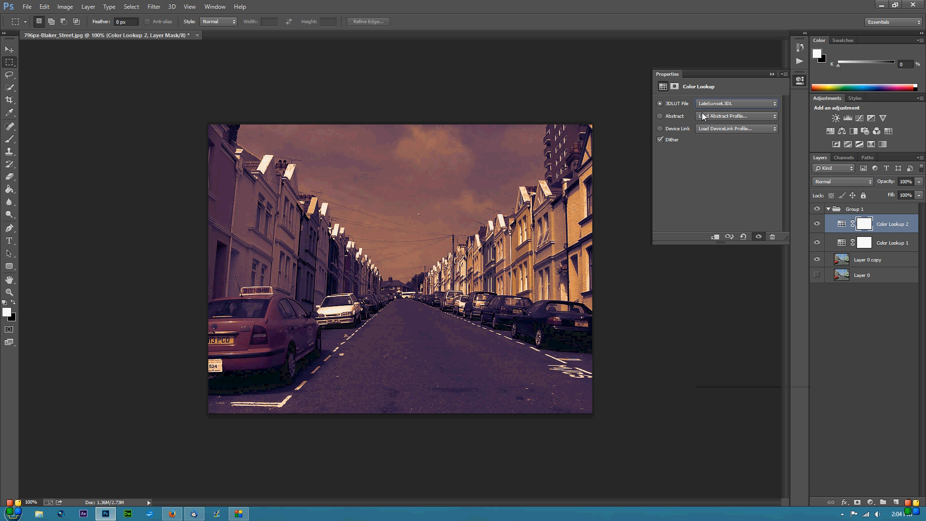
click(735, 103)
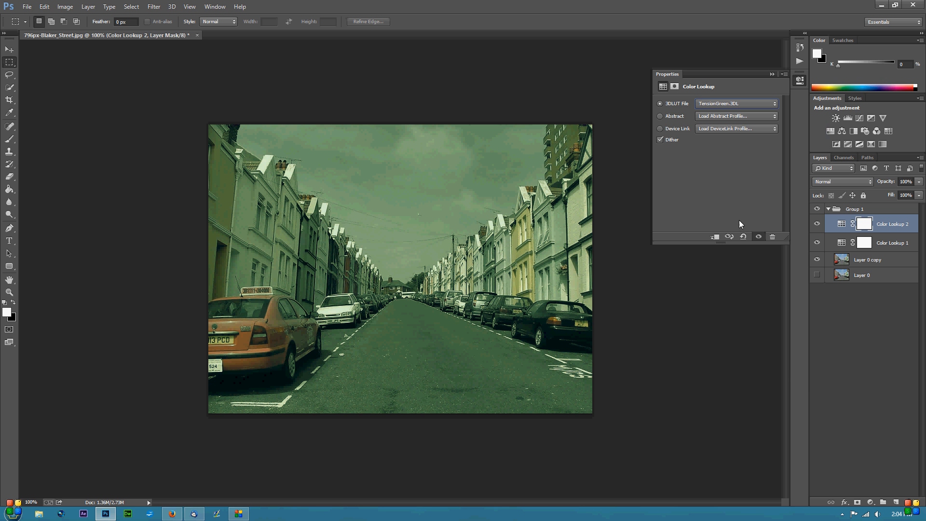
click(735, 103)
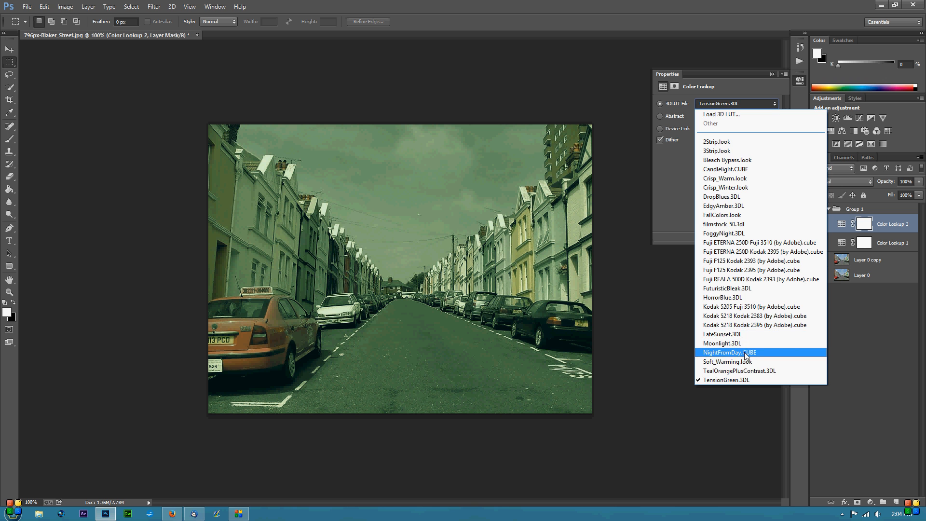
click(755, 315)
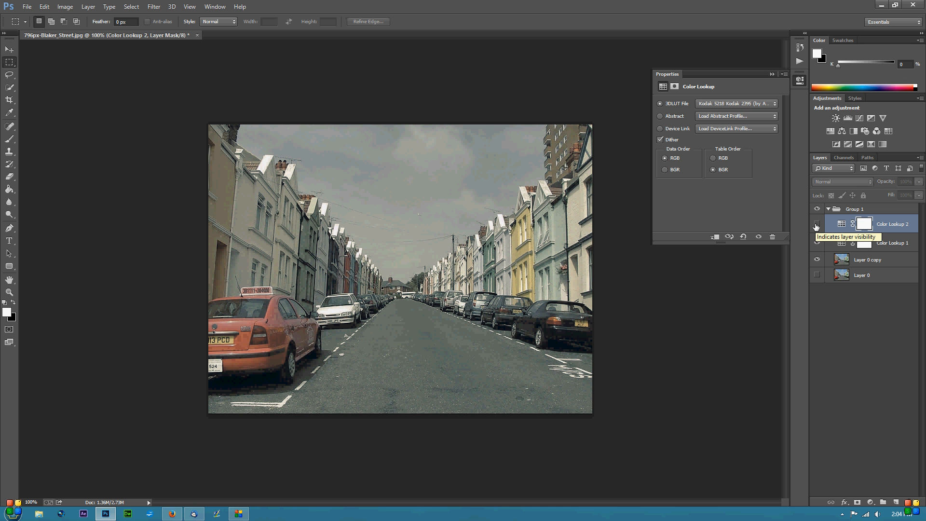
- Compare the lookup layers, try EdgyAmber, then apply filmstock_50 and lower its opacity
click(816, 223)
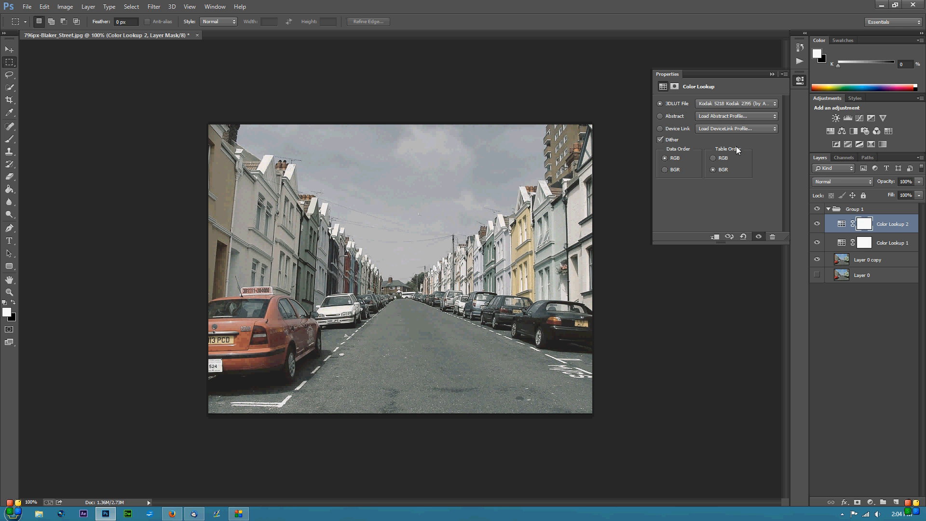
click(891, 243)
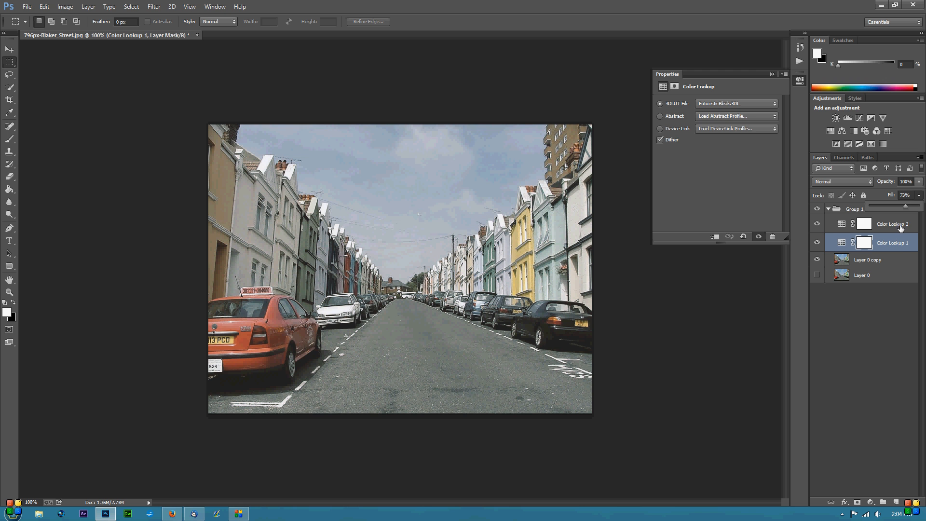
click(736, 103)
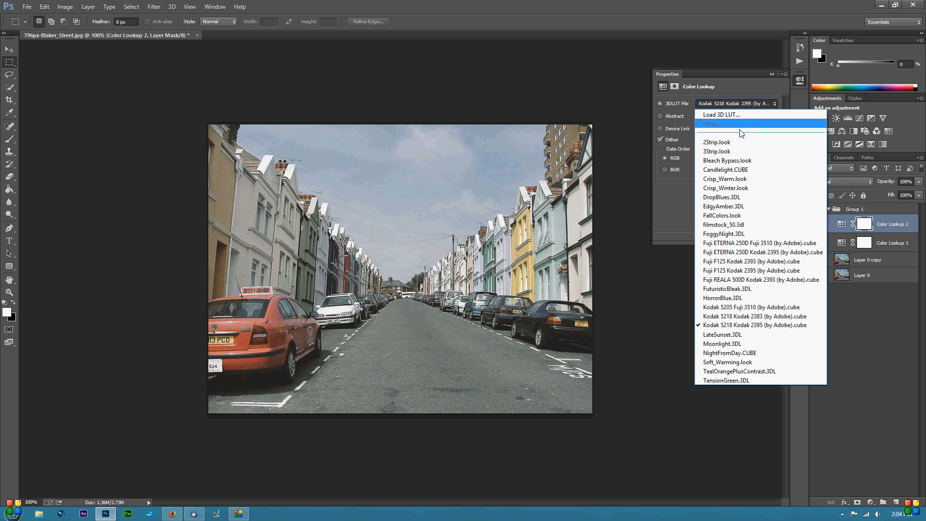
click(721, 206)
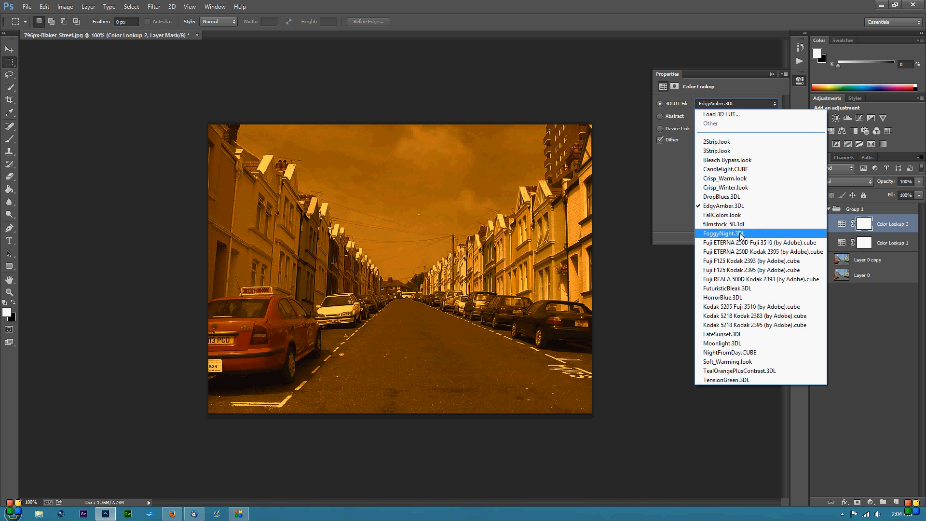
click(723, 224)
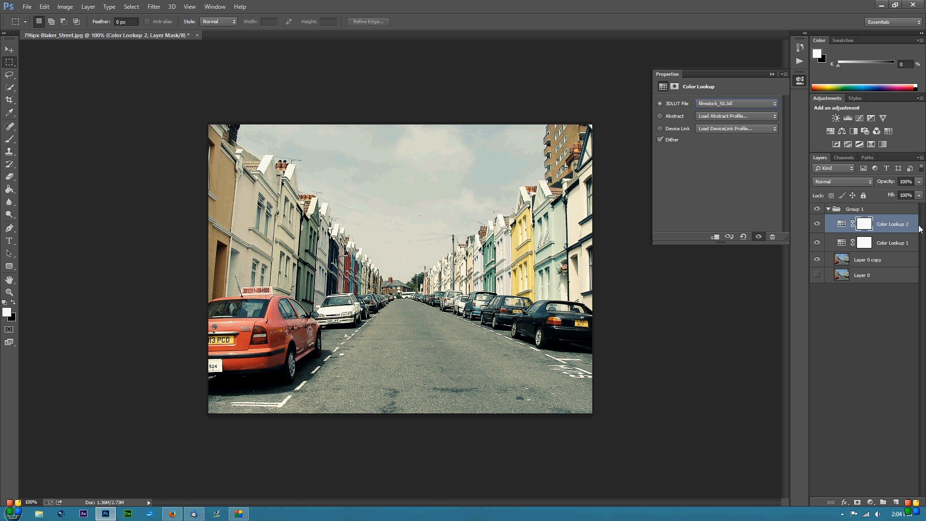
click(919, 181)
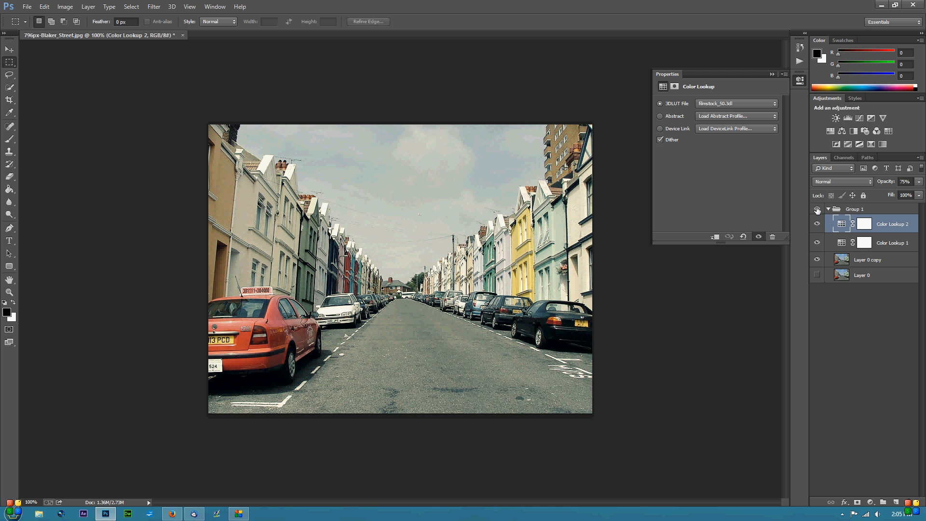
- Toggle the retro look group off and on to compare, then close Properties
click(817, 274)
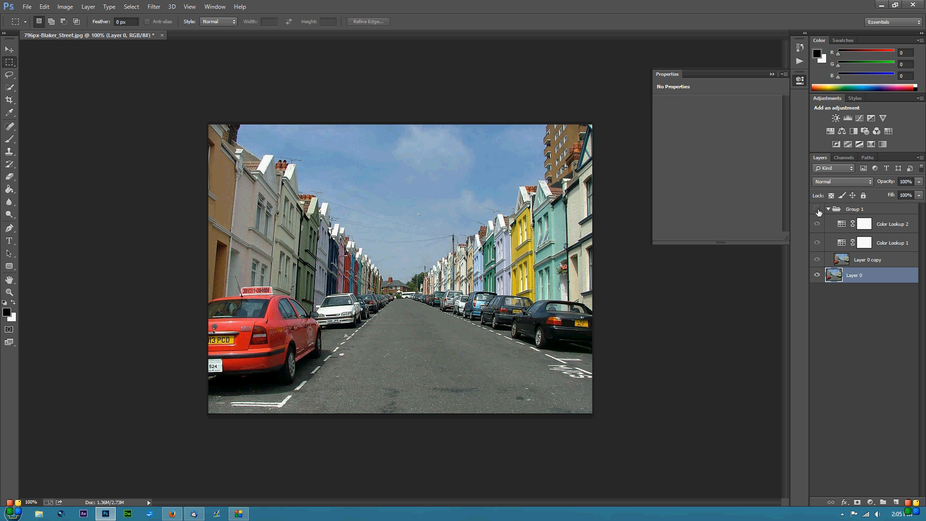
click(818, 224)
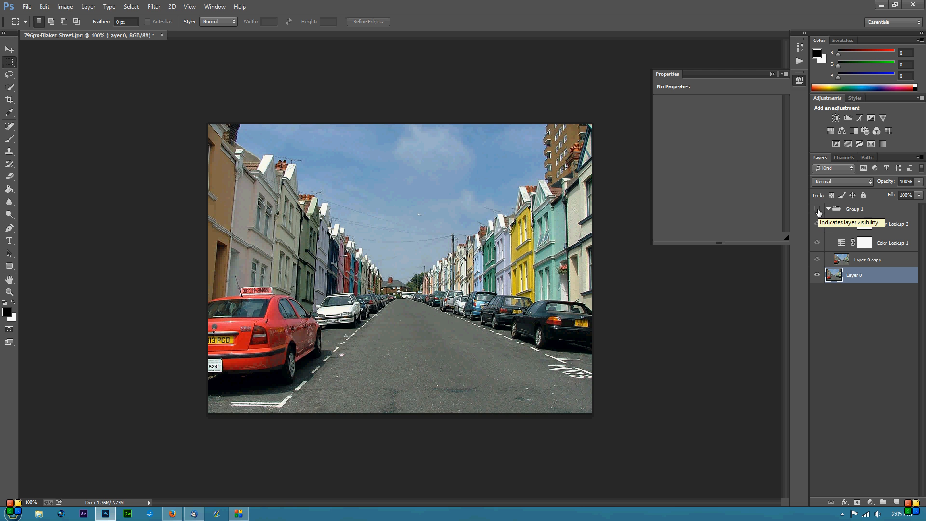
click(817, 224)
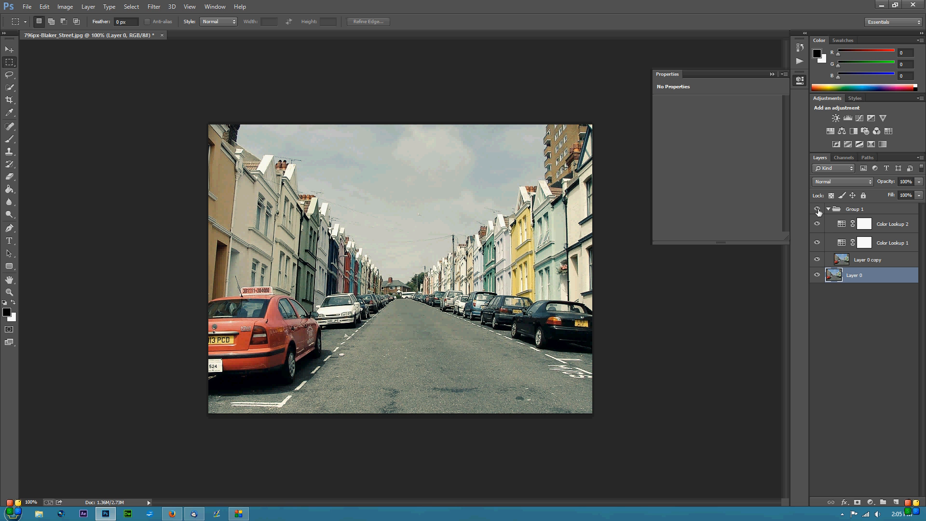
mouse_move(734, 243)
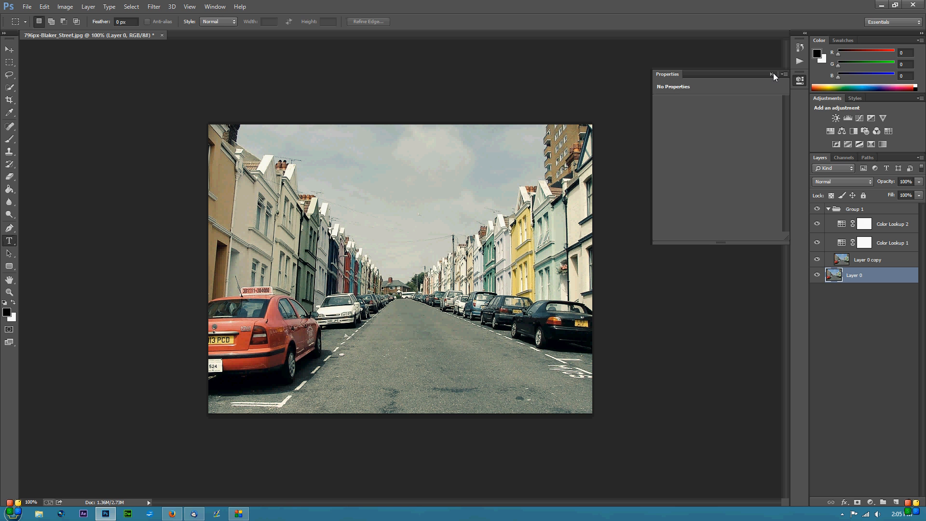
click(10, 241)
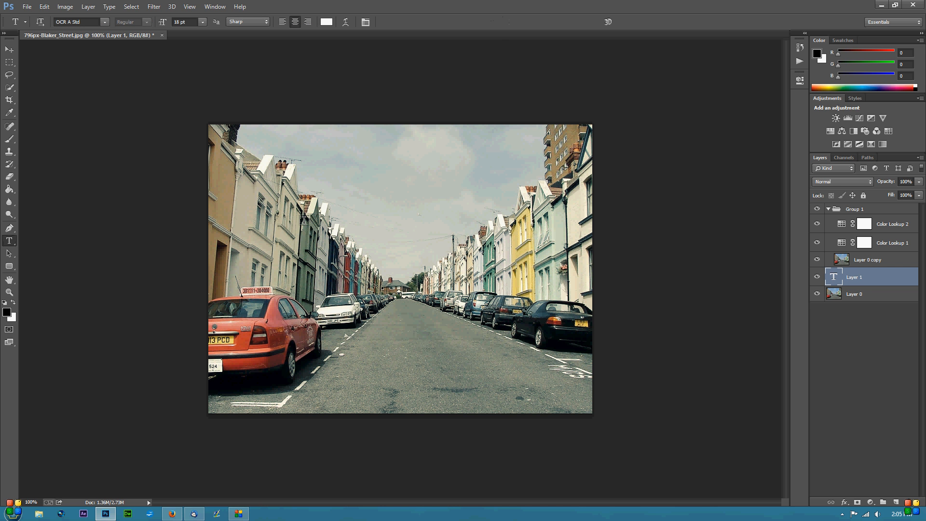